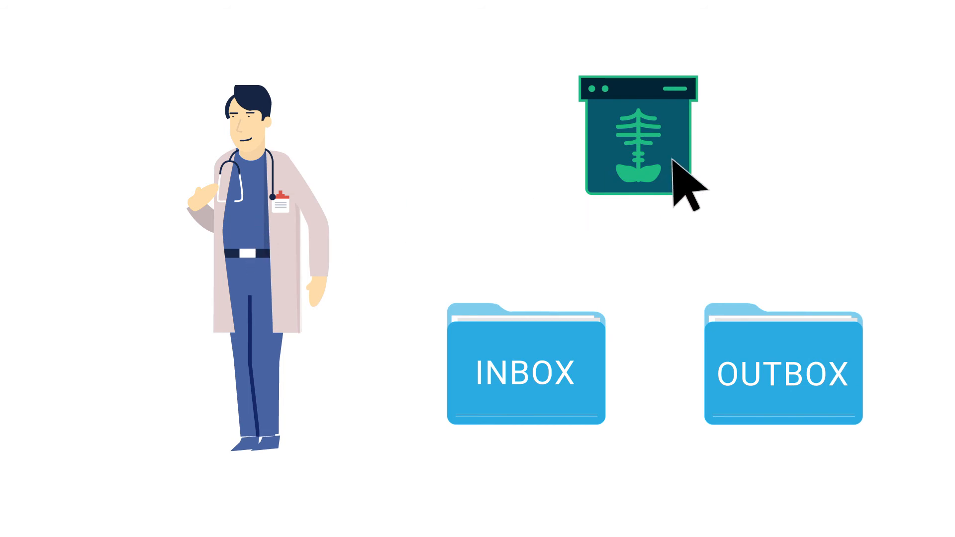
Move the doctor's X-ray file into the OUTBOX folder beside the INBOX
drag(646, 140, 780, 384)
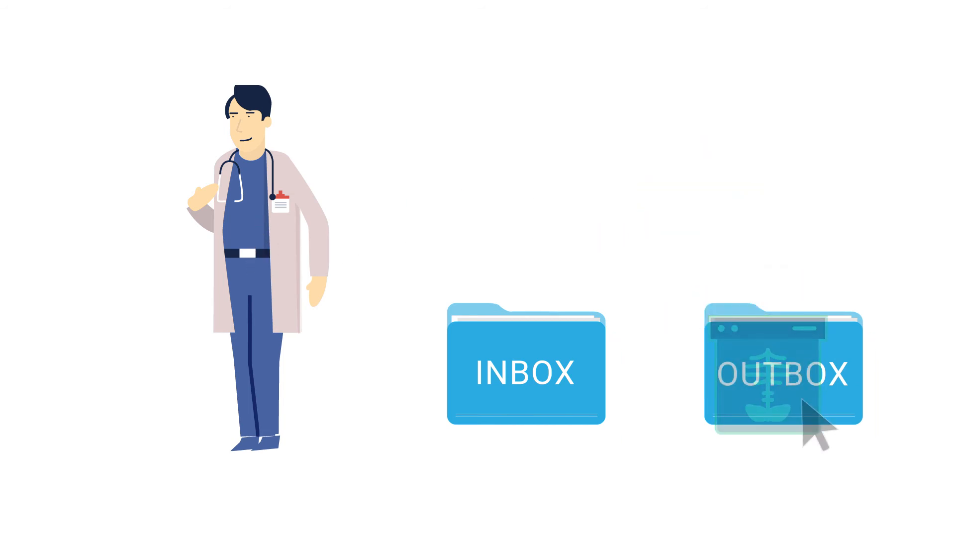